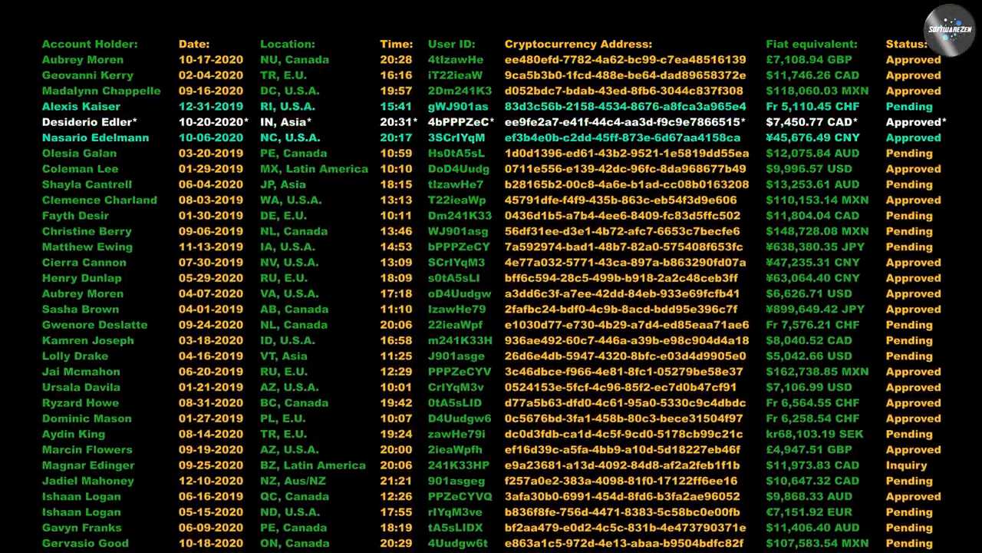
scroll(up, 3)
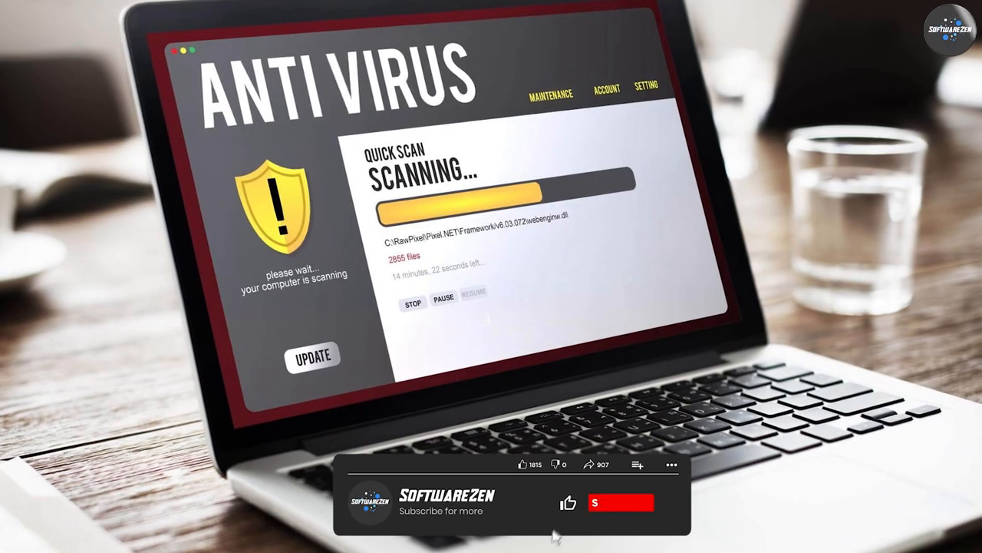
click(621, 503)
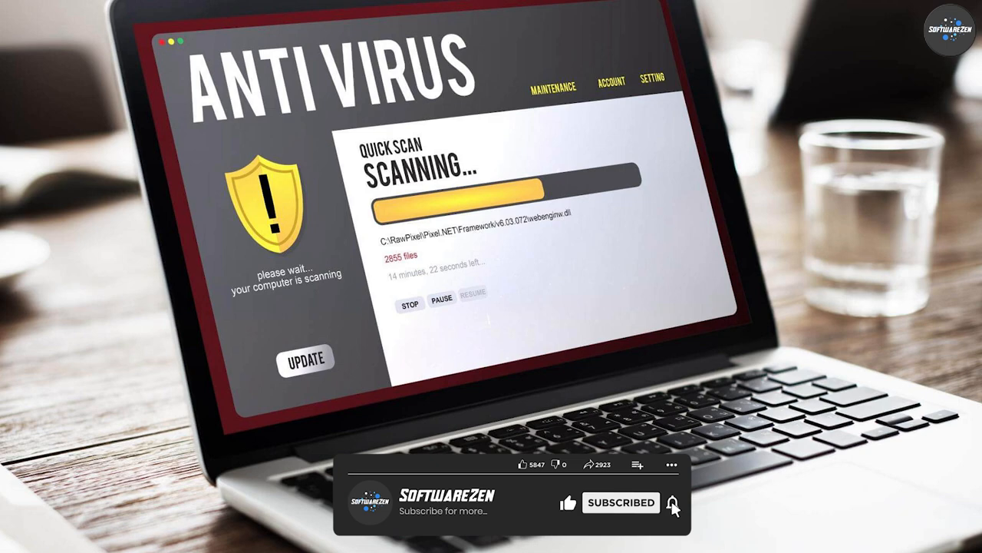